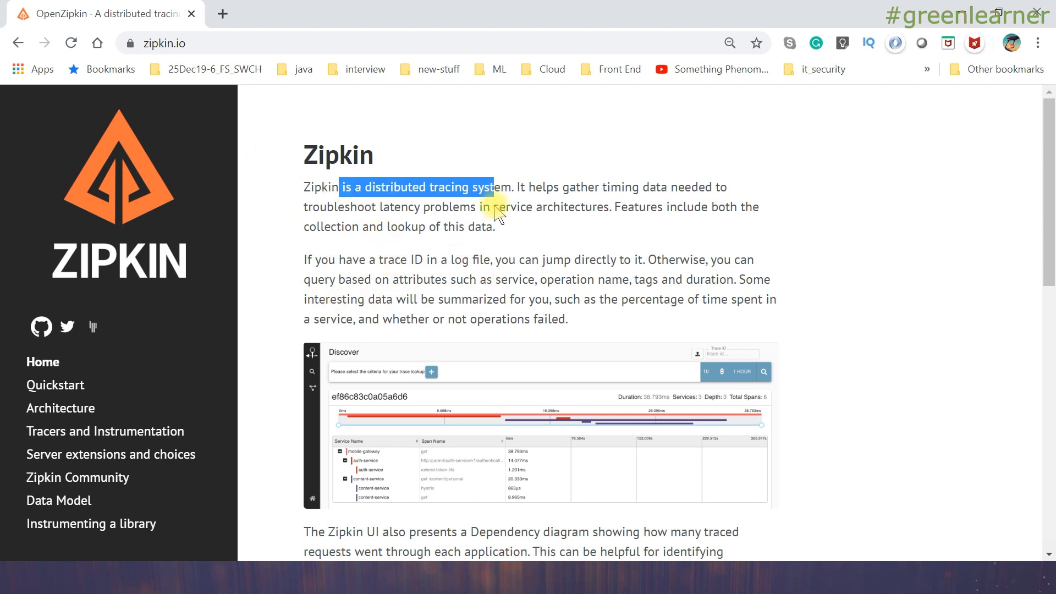
# Read down to 'Where to go next' and open the Quickstart guide in a new tab
pyautogui.scroll(-3)
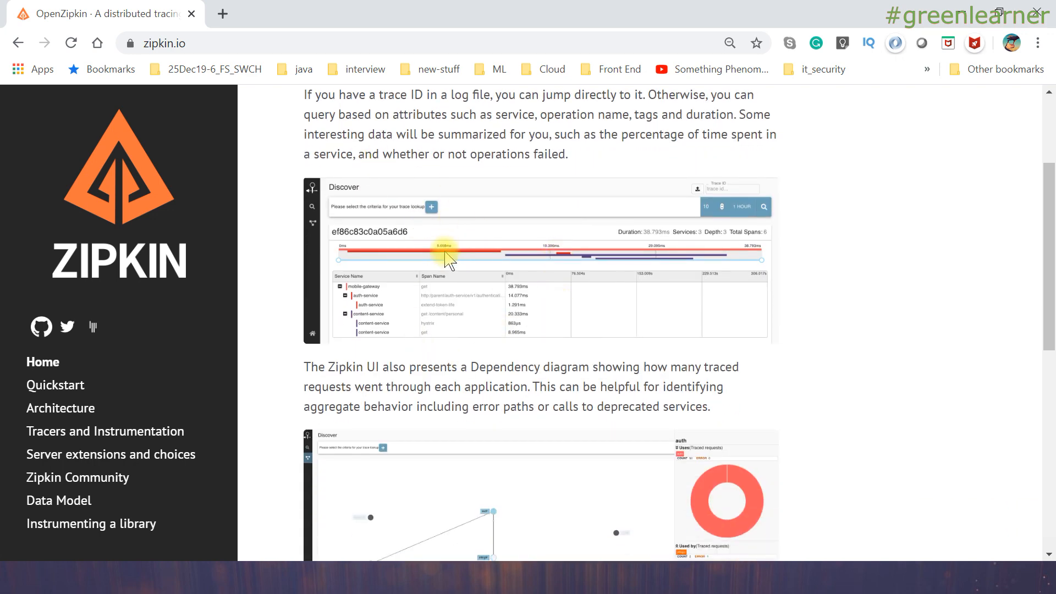
pyautogui.scroll(-3)
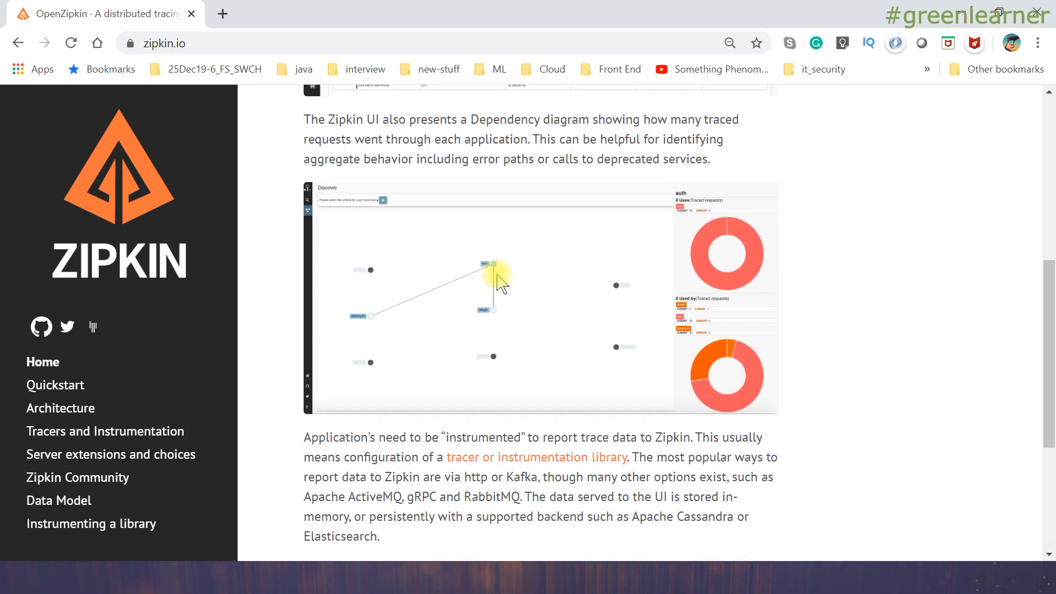
pyautogui.moveTo(562, 337)
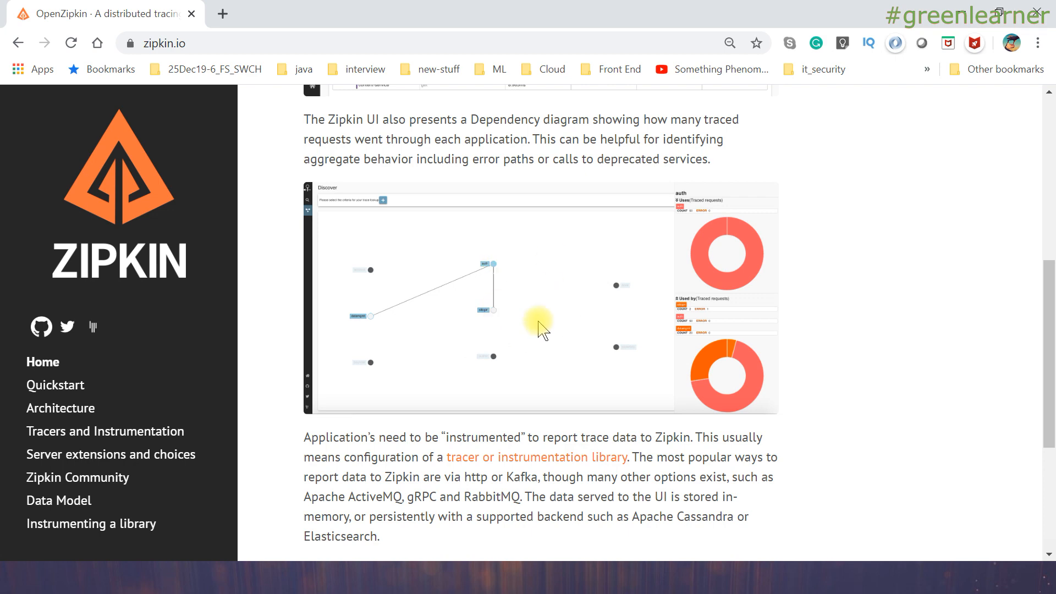
pyautogui.scroll(-3)
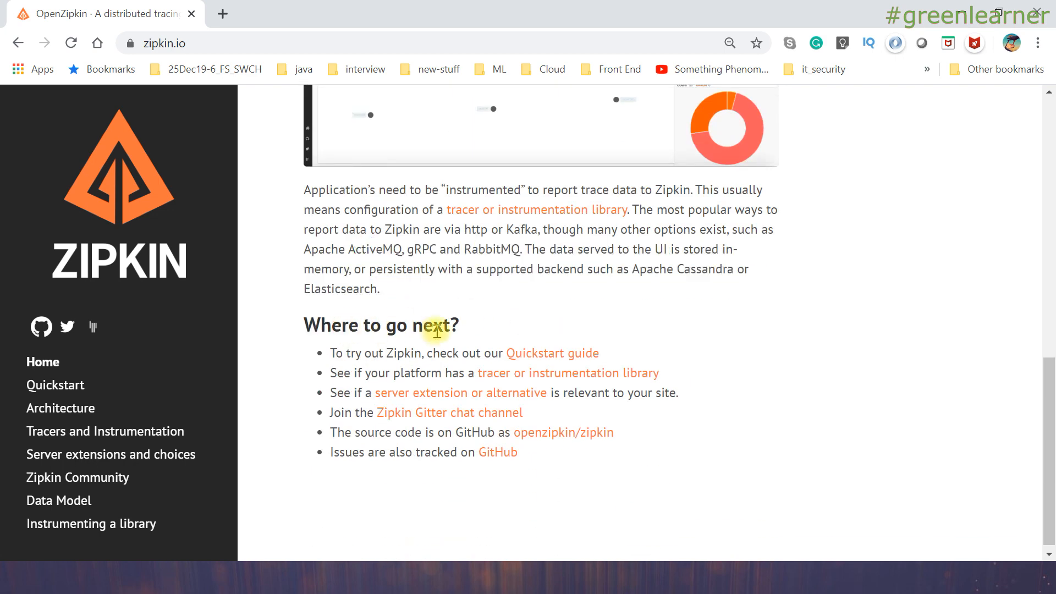
pyautogui.moveTo(344, 353); pyautogui.dragTo(474, 353)
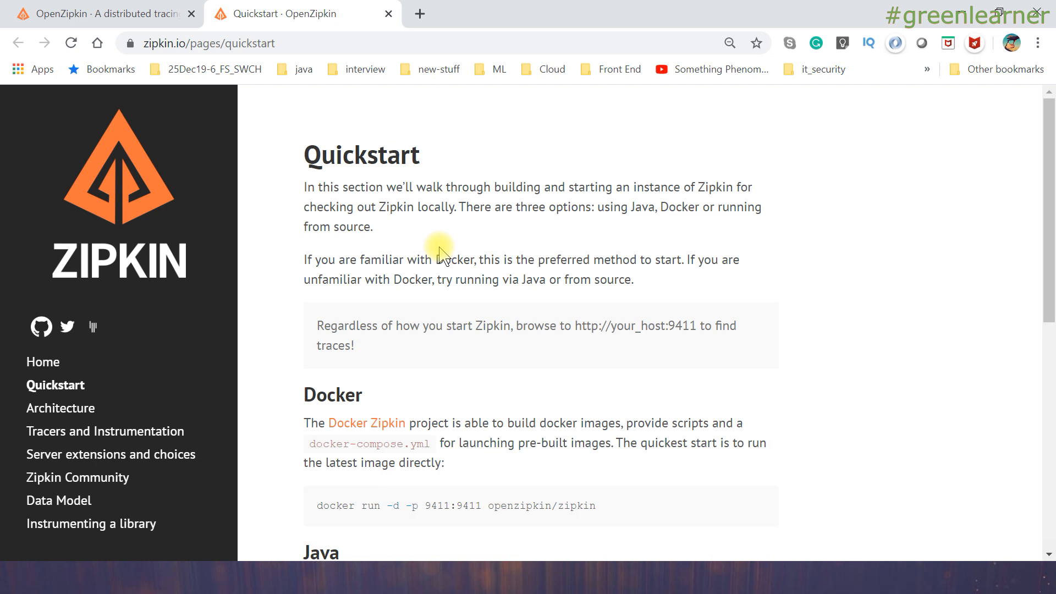
# Download the Zipkin server 2.19.2 exec jar via 'latest release' and keep it despite the warning
pyautogui.scroll(-3)
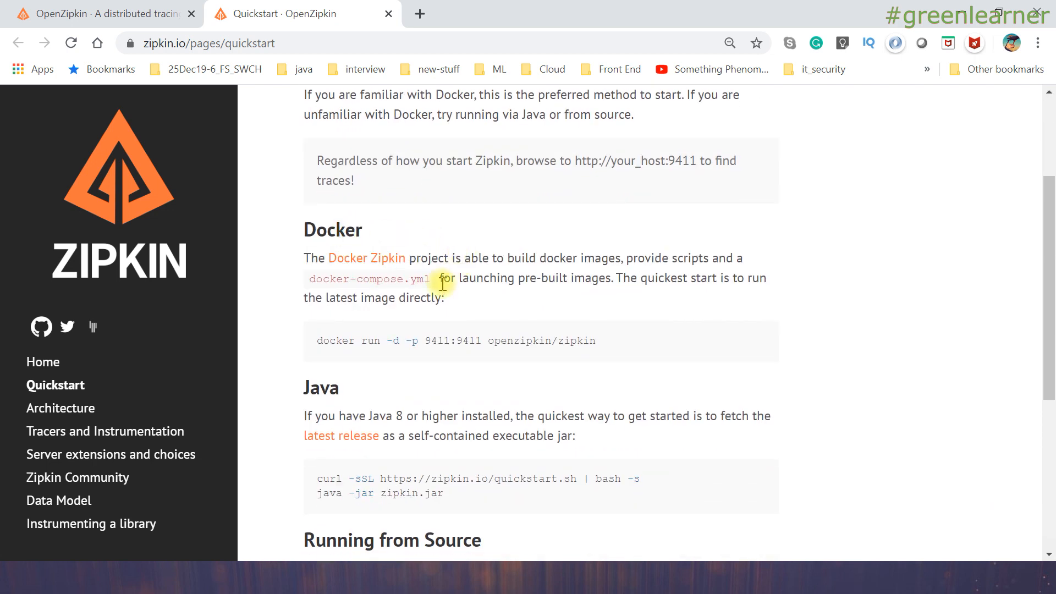
pyautogui.scroll(-3)
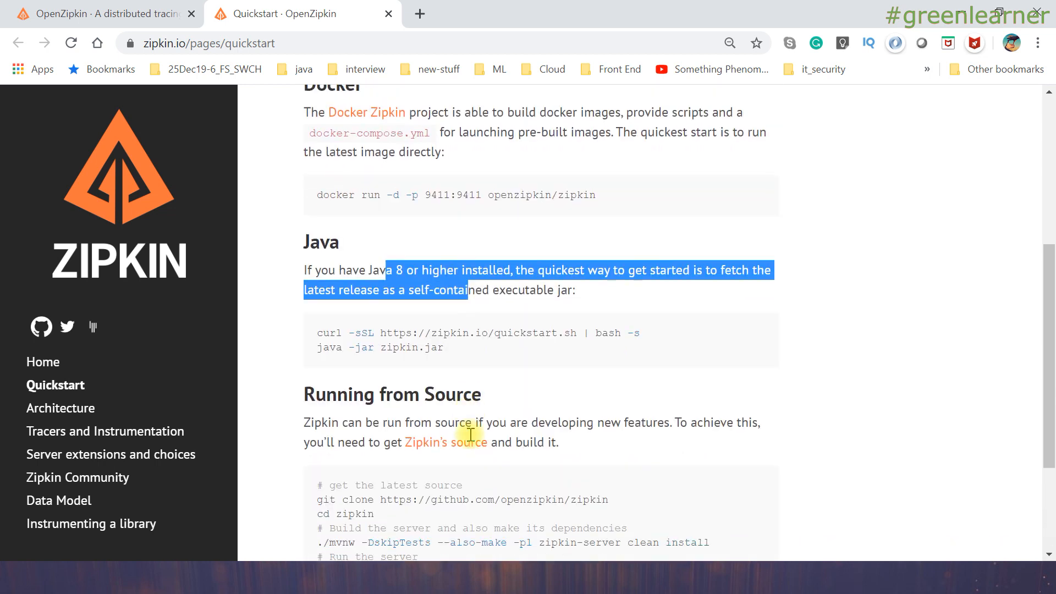
pyautogui.scroll(-3)
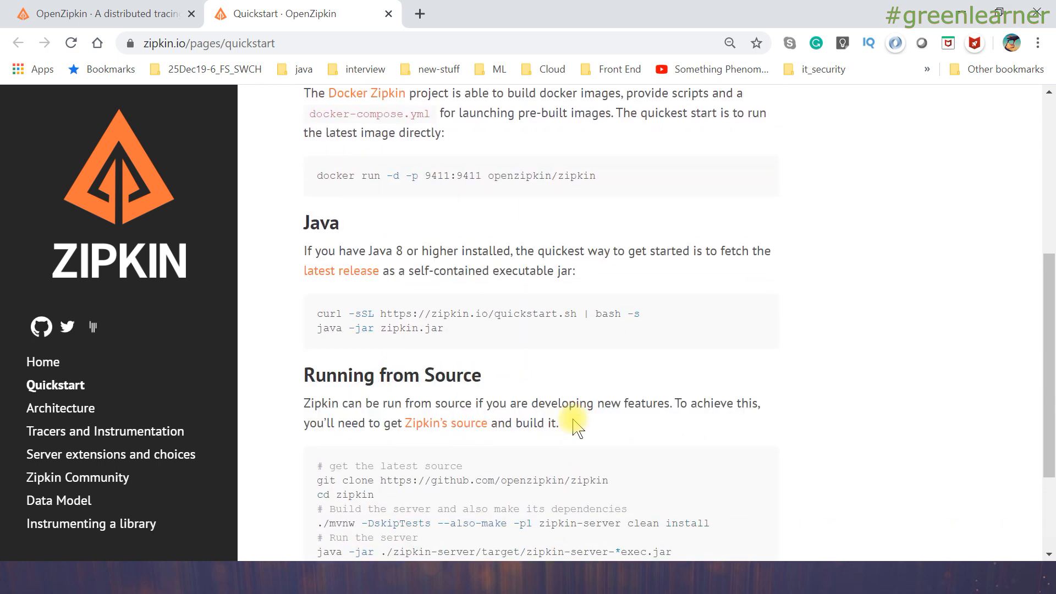
pyautogui.moveTo(414, 270)
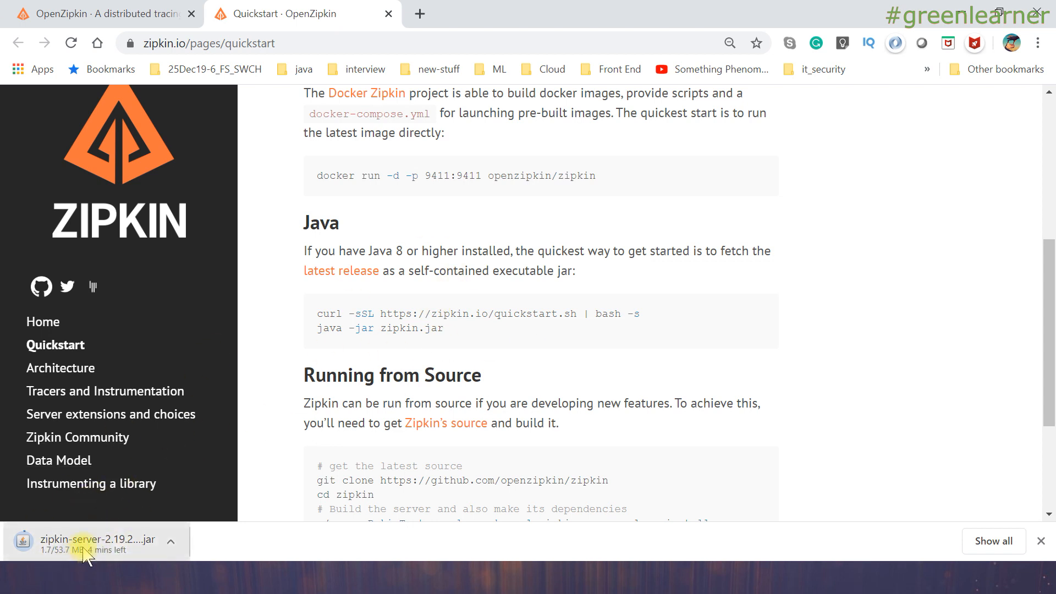
pyautogui.moveTo(475, 251); pyautogui.dragTo(501, 314)
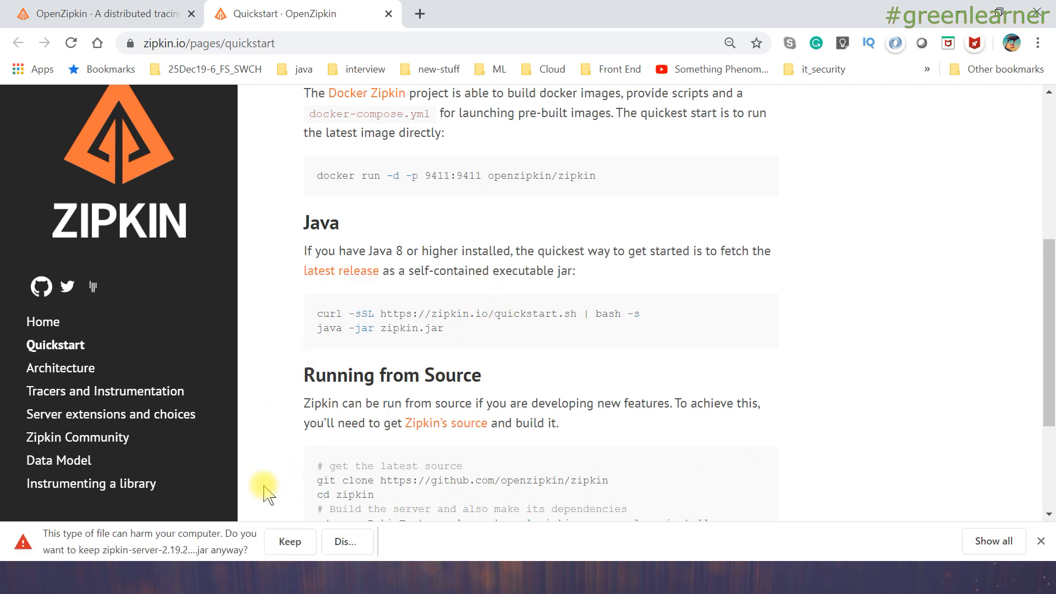
pyautogui.moveTo(224, 559)
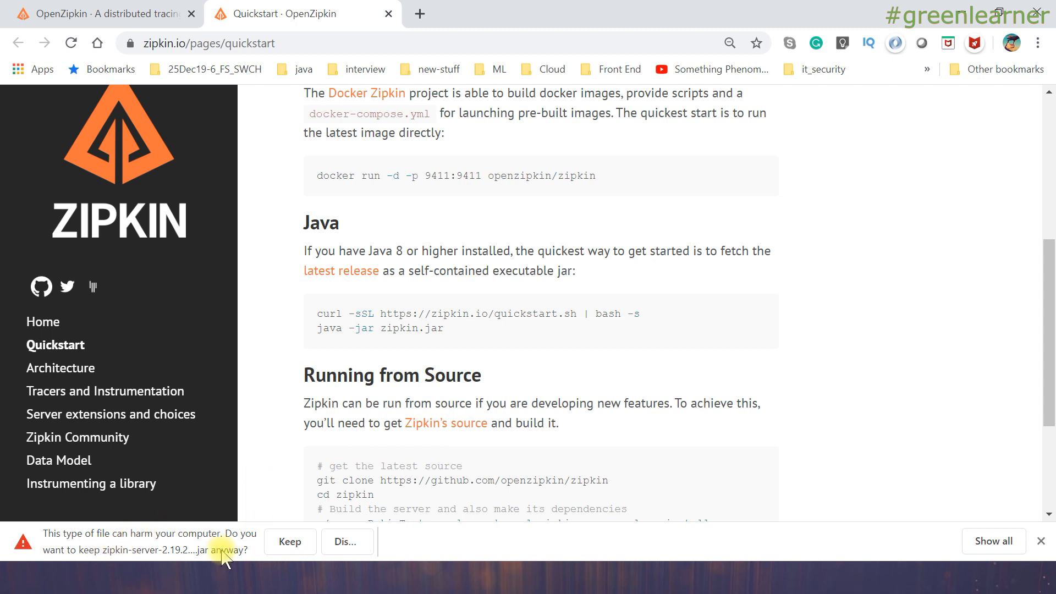
pyautogui.click(290, 541)
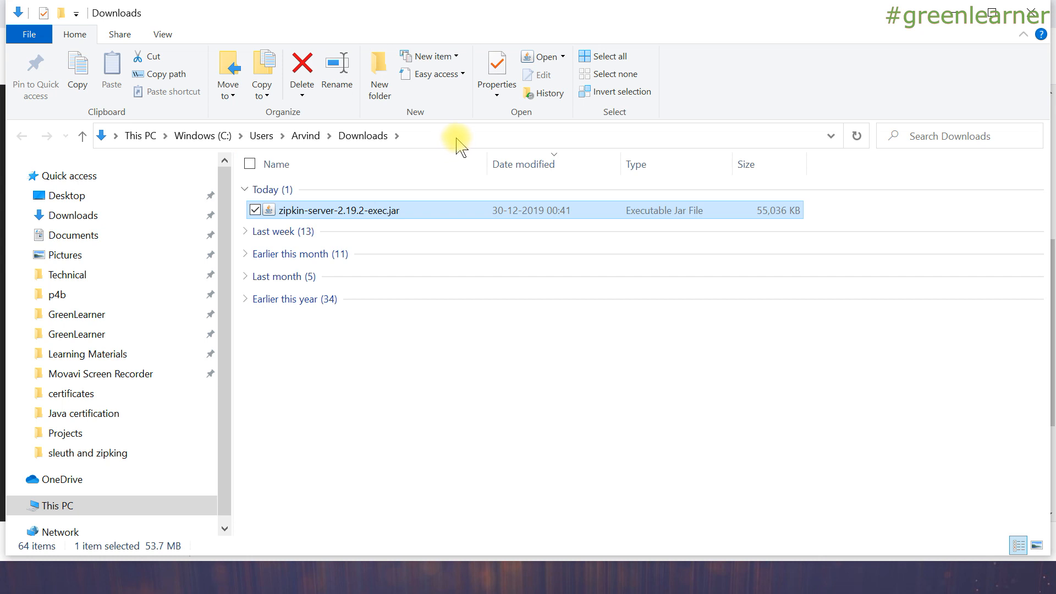
# Launch a Command Prompt at the Downloads folder from the Explorer address bar
pyautogui.write('cmd')
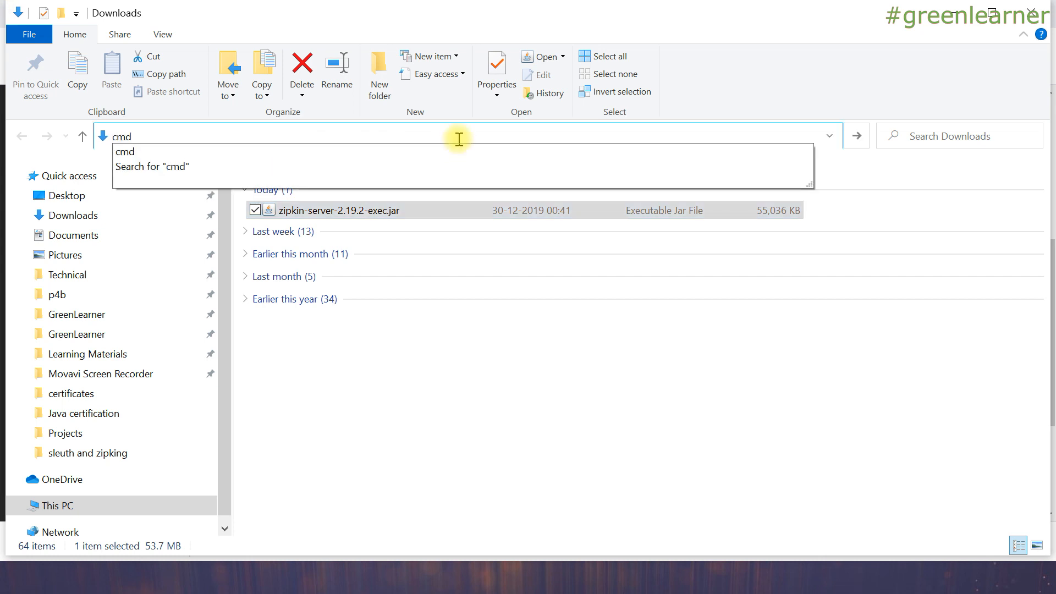
pyautogui.press('Enter')
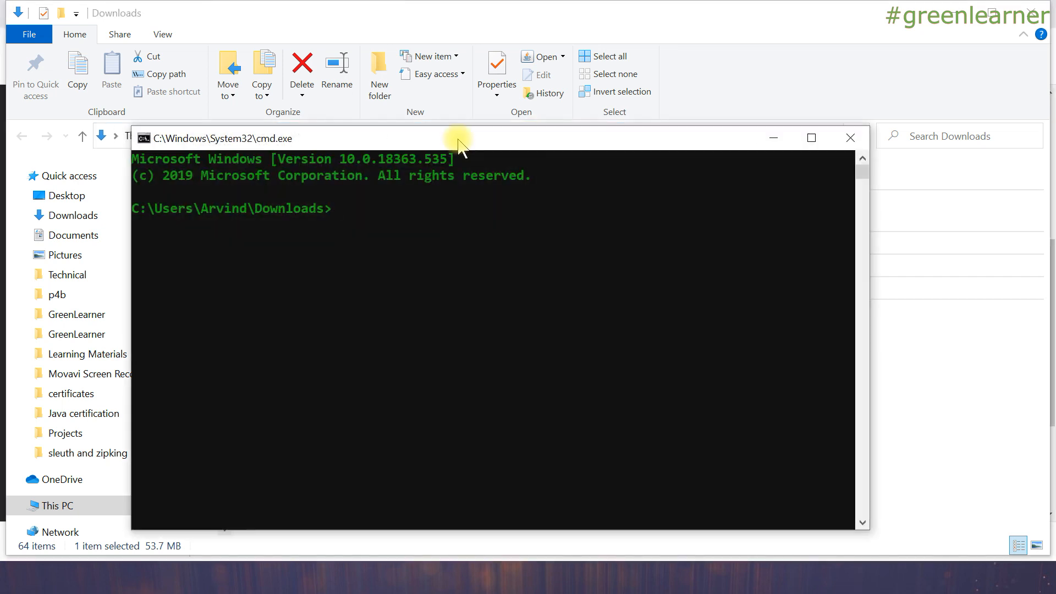
# Run java -jar zipkin-server-2.19.2-exec.jar and maximize the command window
pyautogui.write('java')
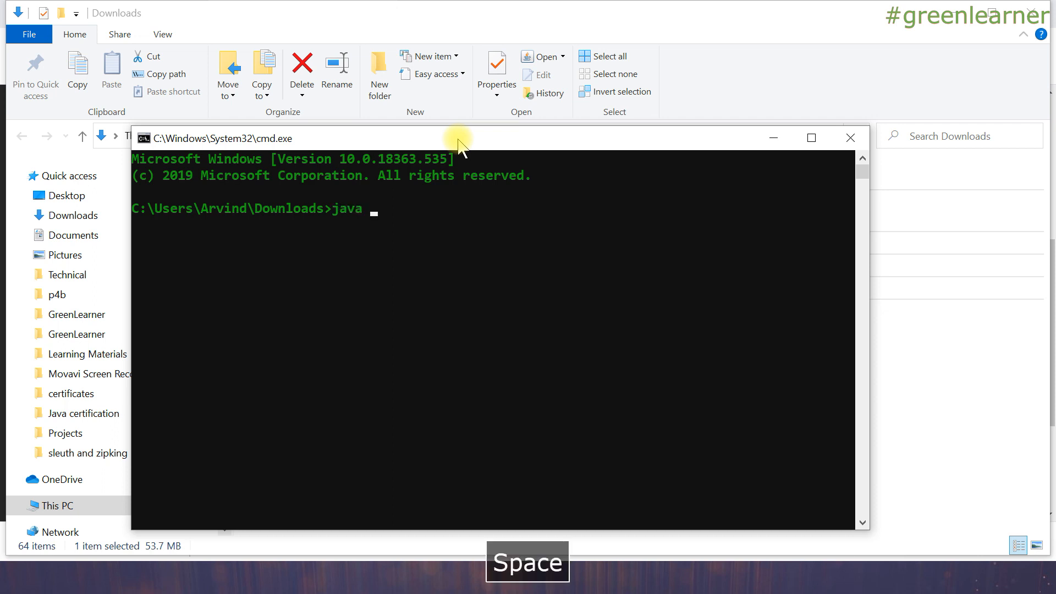
pyautogui.write('-jar')
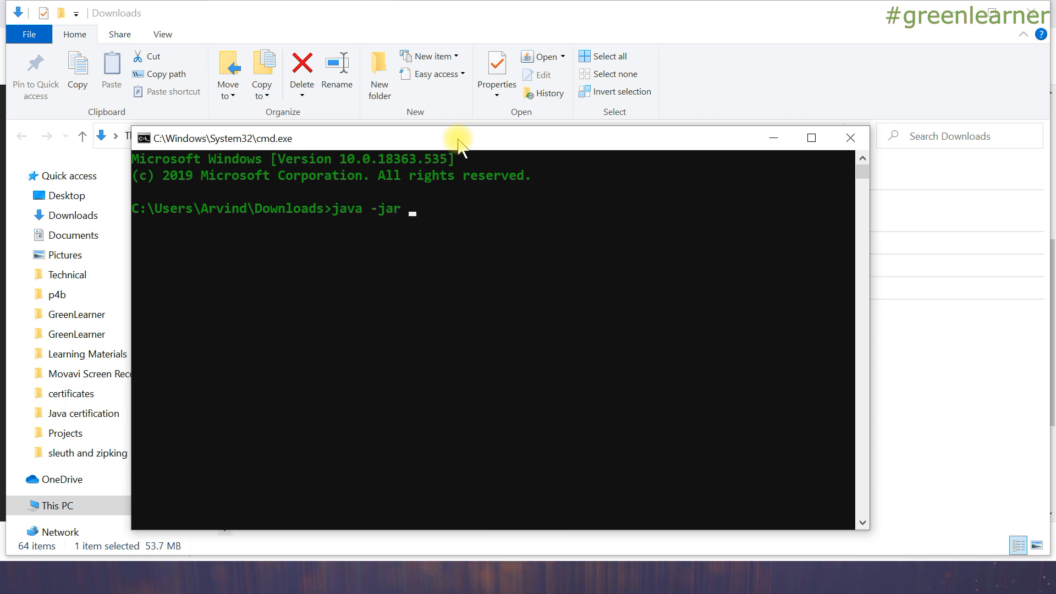
pyautogui.press('Tab')
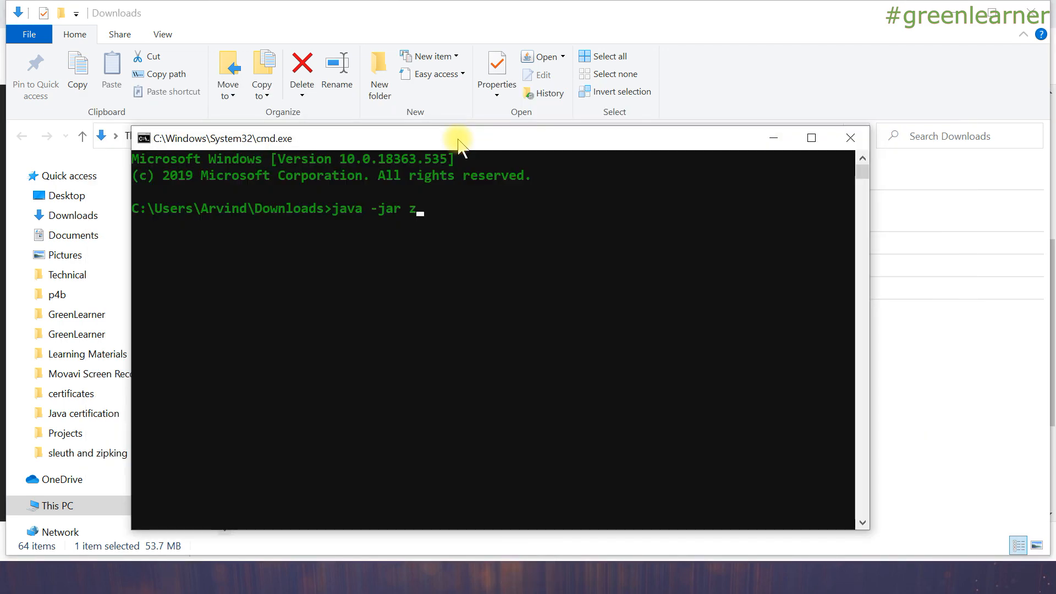
pyautogui.press('Tab')
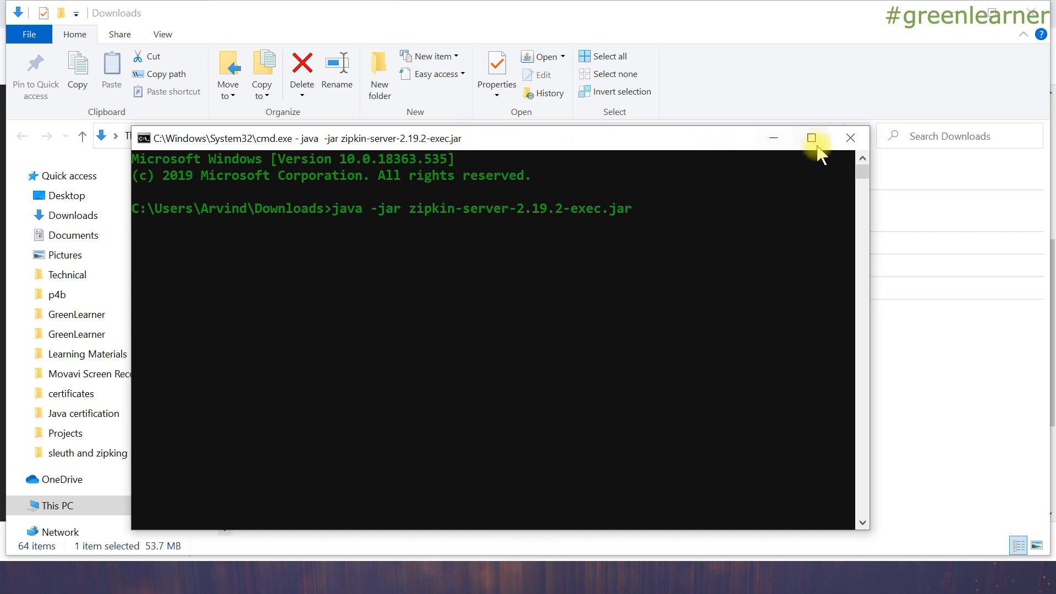
pyautogui.click(811, 139)
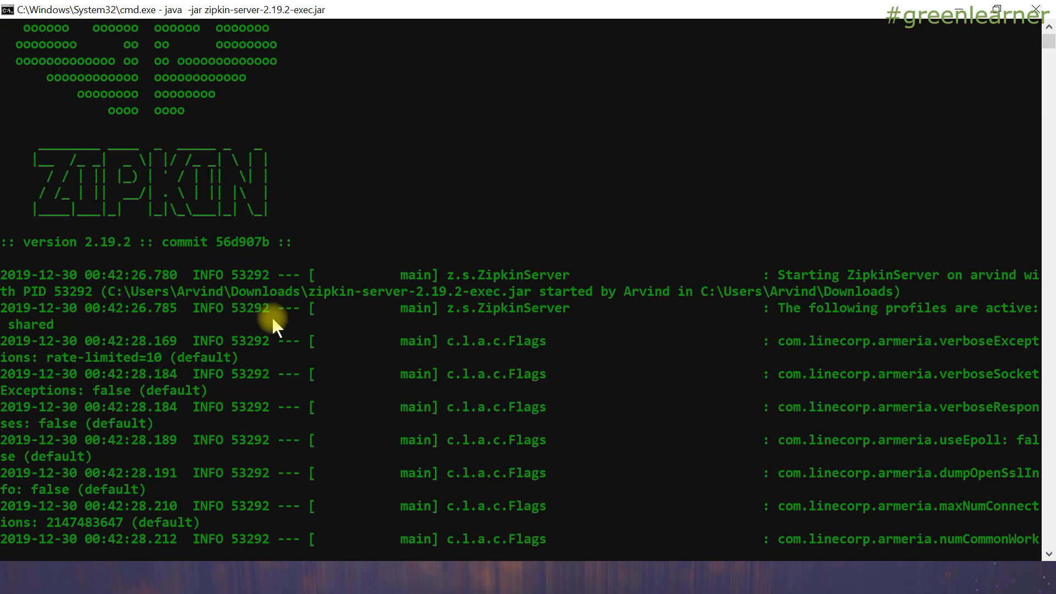
# Wait for the 'Started ZipkinServer' log on port 9411, then switch back to Chrome
pyautogui.scroll(-3)
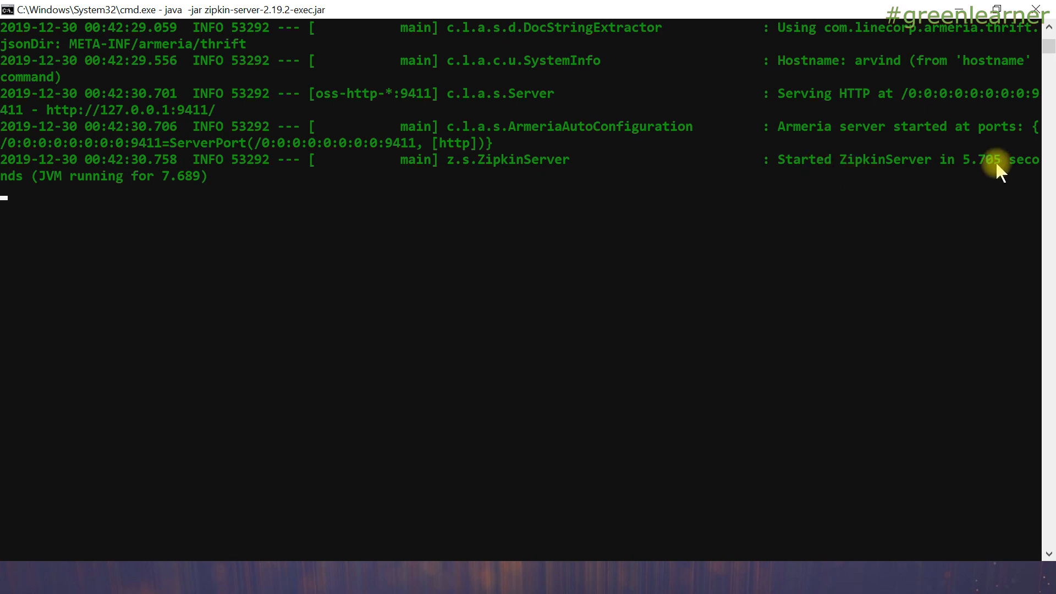
pyautogui.moveTo(116, 204)
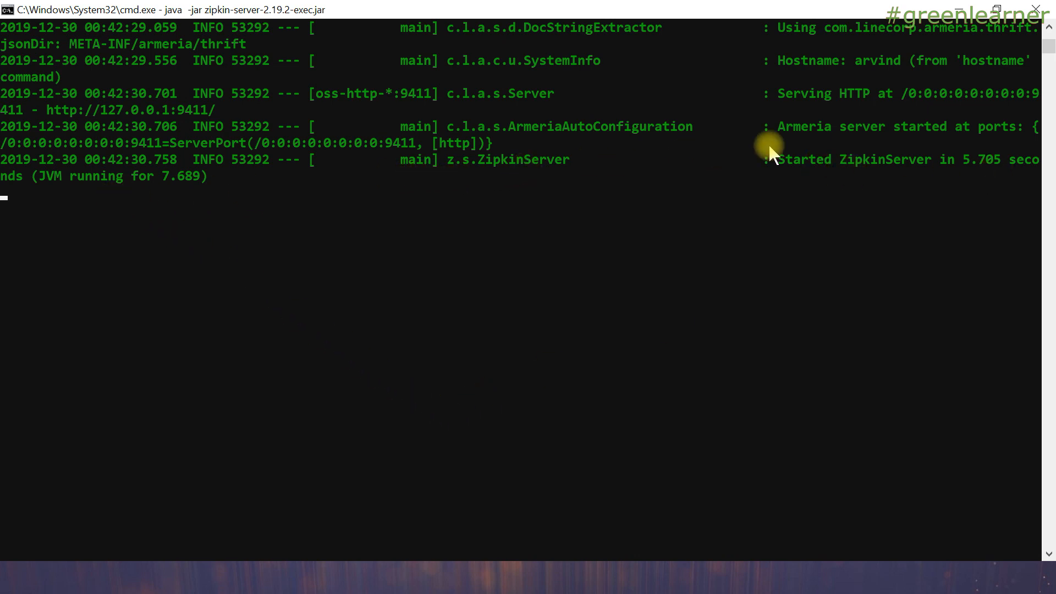
pyautogui.moveTo(778, 139)
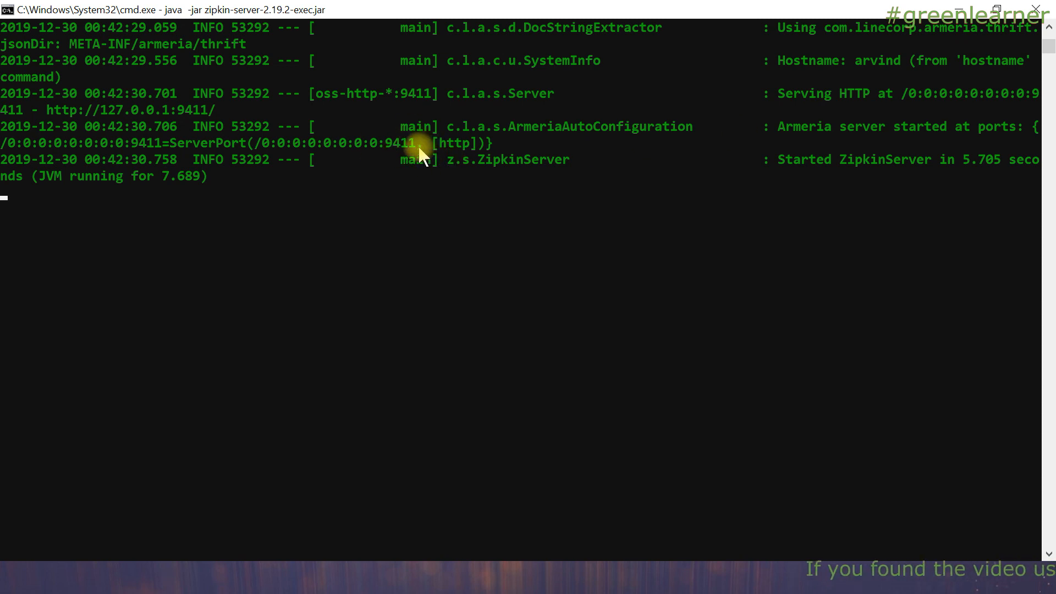
pyautogui.moveTo(451, 152)
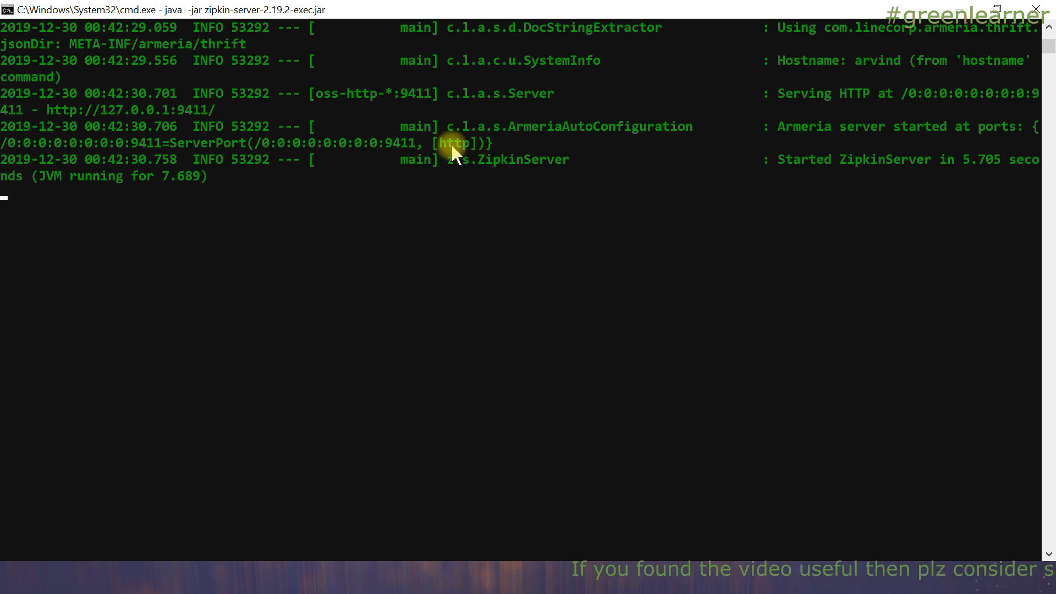
pyautogui.press('alt+tab')
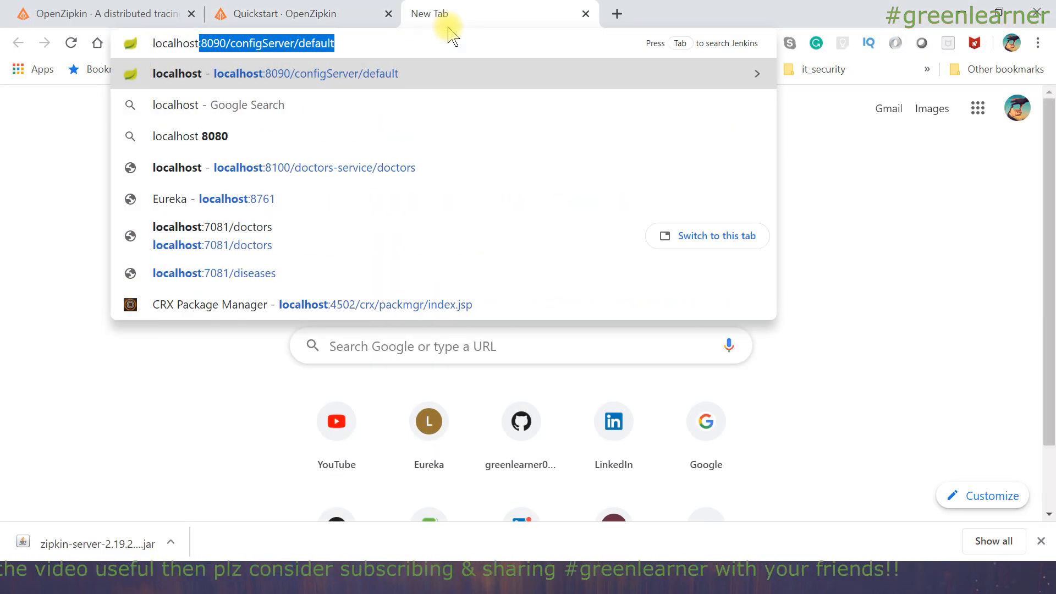
# Load localhost:9411 and look over the span name and lookback filters on the trace search page
pyautogui.write('localhost:9411/zipkin/')
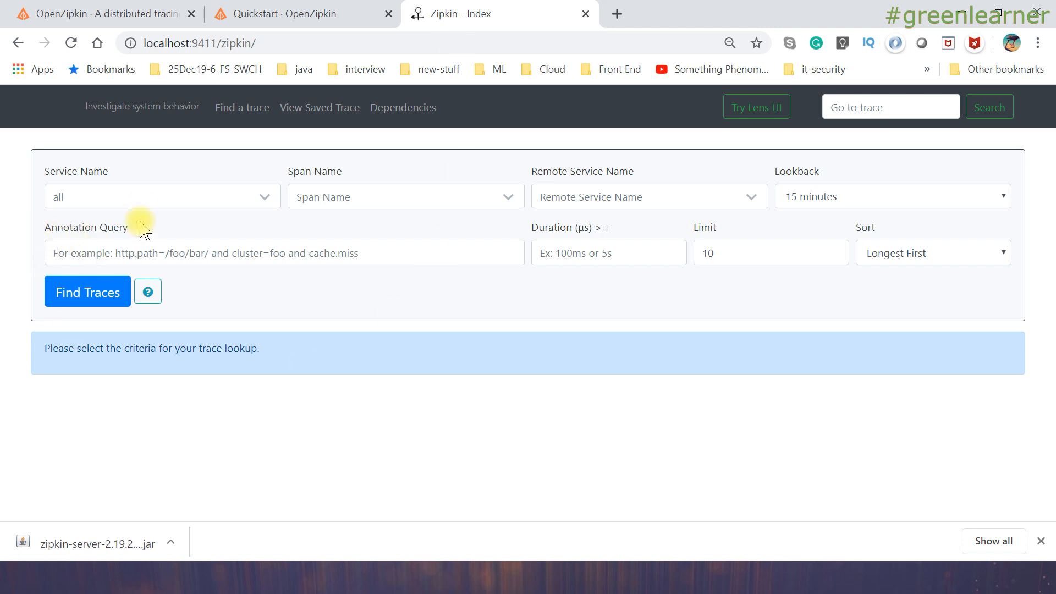
pyautogui.moveTo(155, 208)
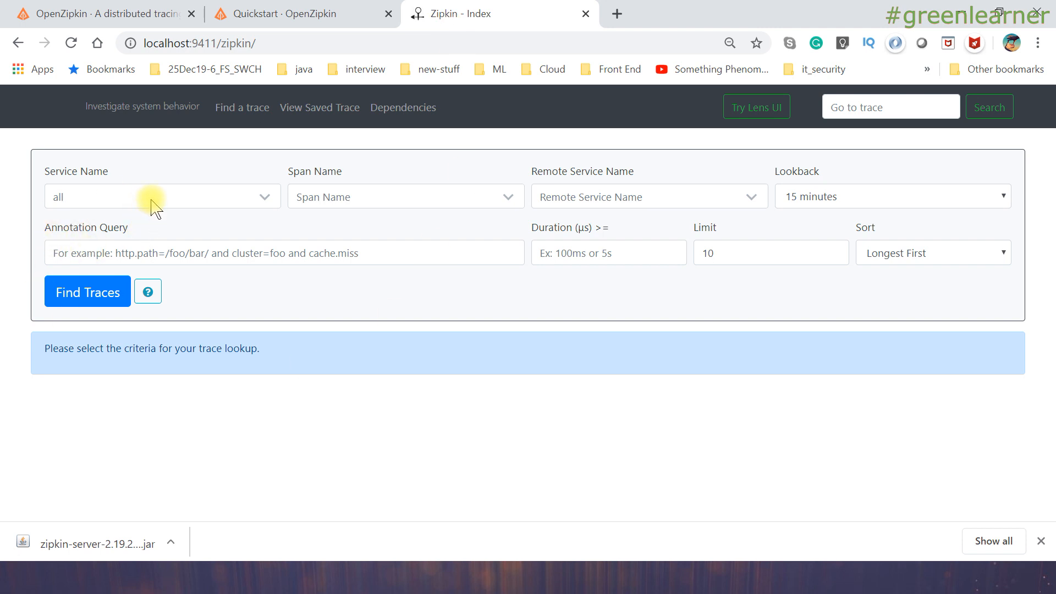
pyautogui.moveTo(381, 206)
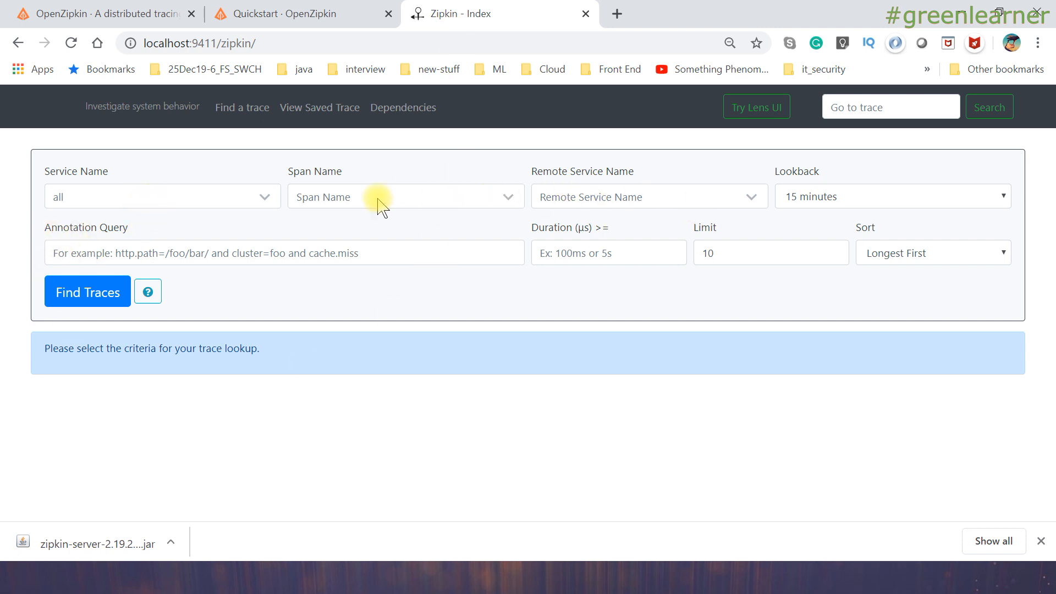
pyautogui.click(161, 196)
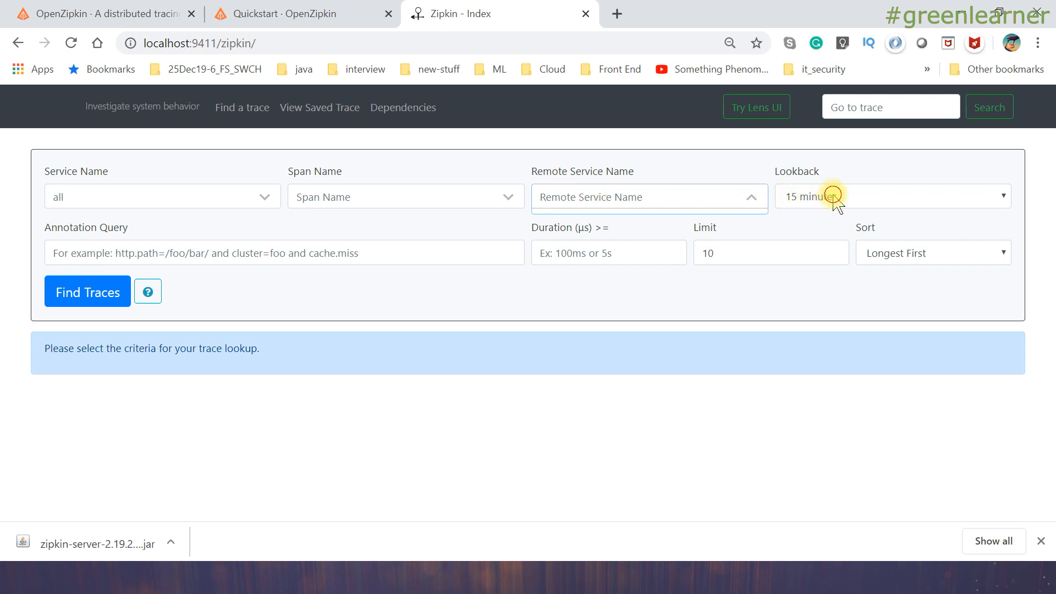
pyautogui.click(891, 196)
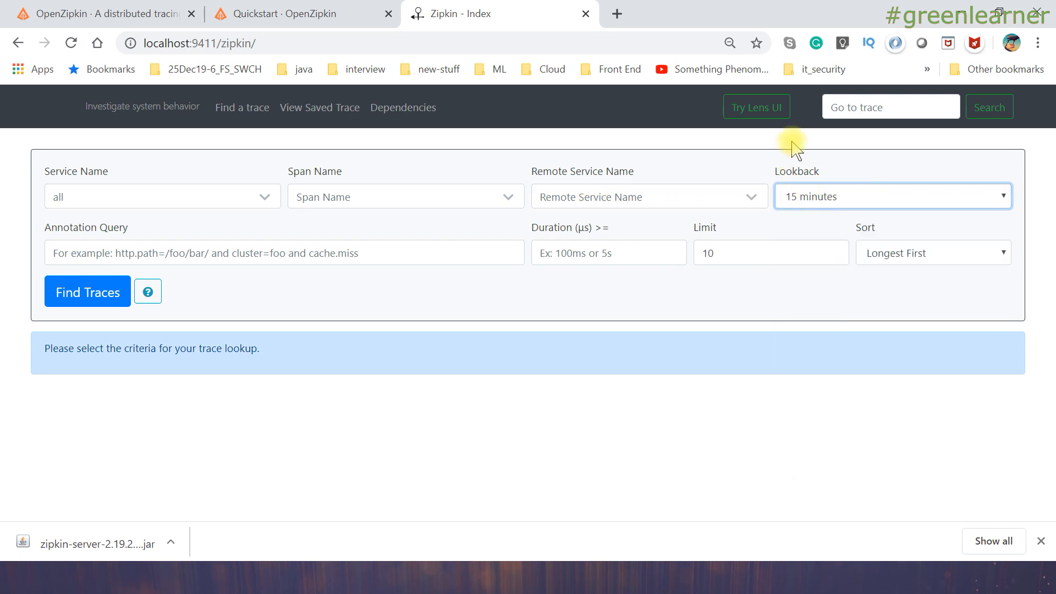
pyautogui.moveTo(835, 244)
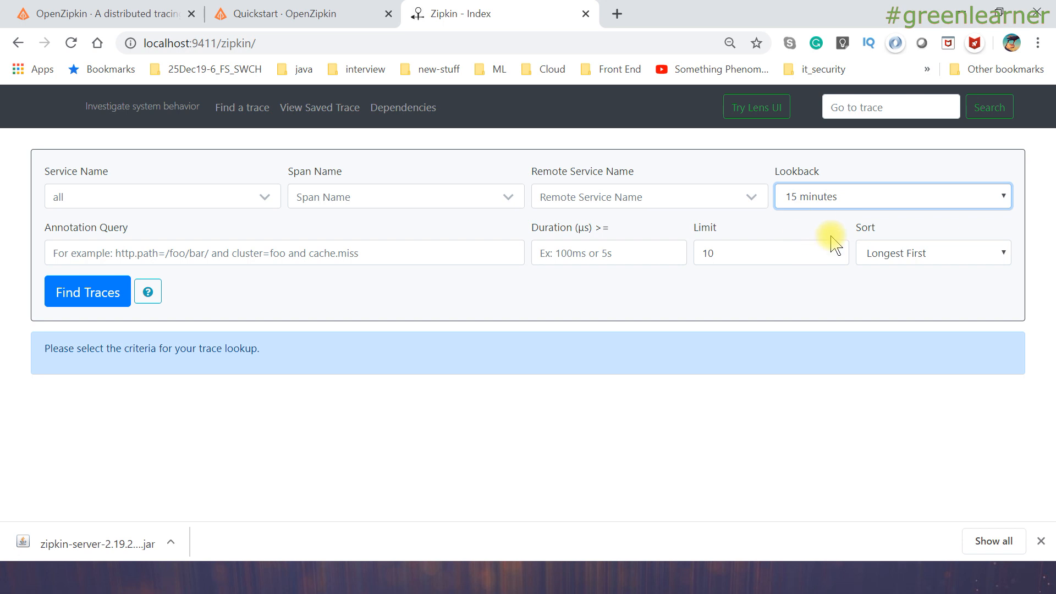
pyautogui.moveTo(821, 263)
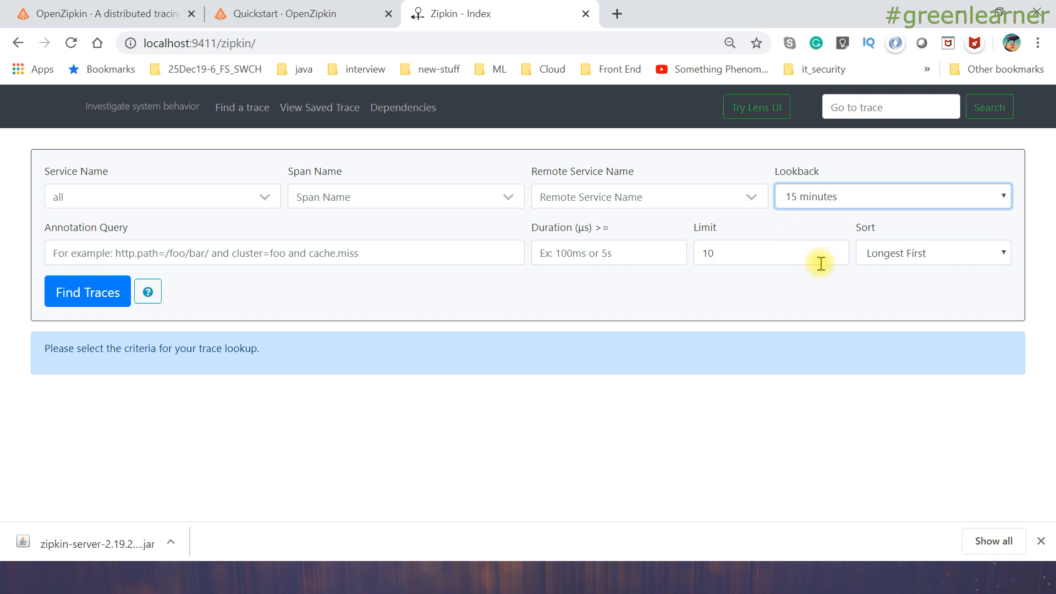
pyautogui.moveTo(856, 287)
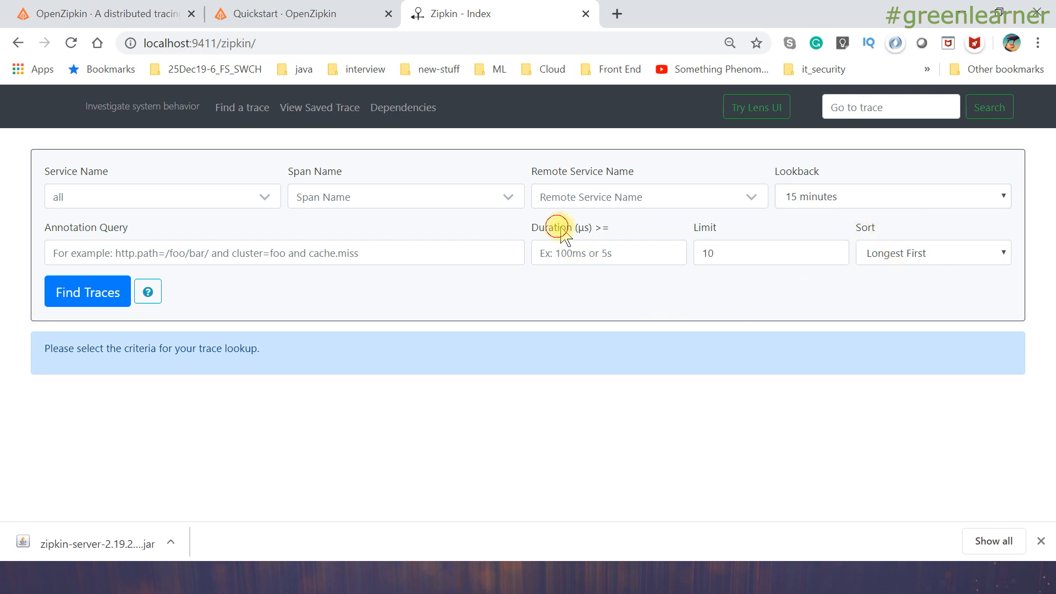
pyautogui.moveTo(631, 232)
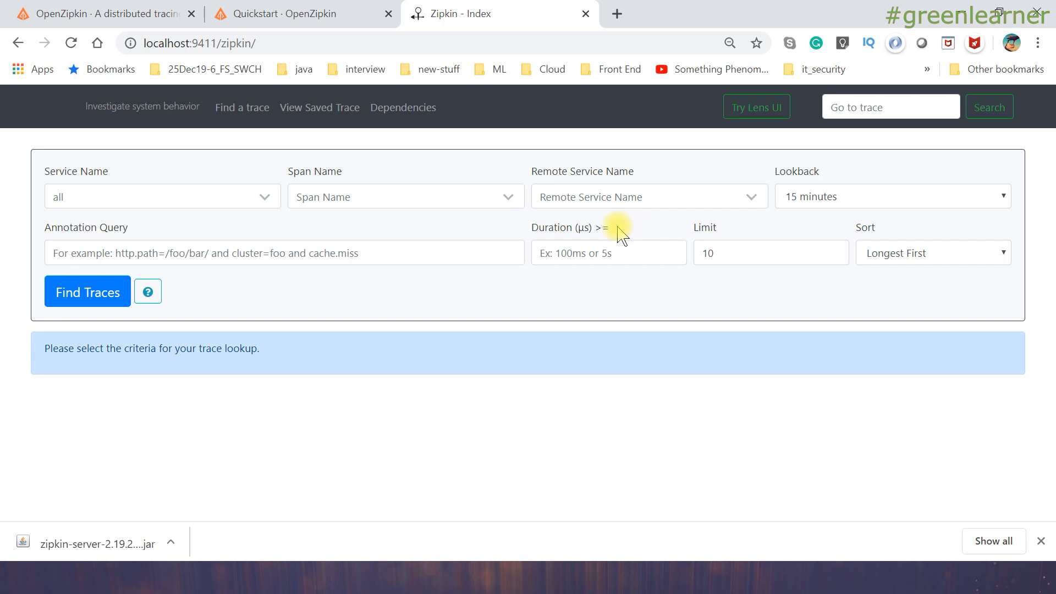
pyautogui.moveTo(172, 244)
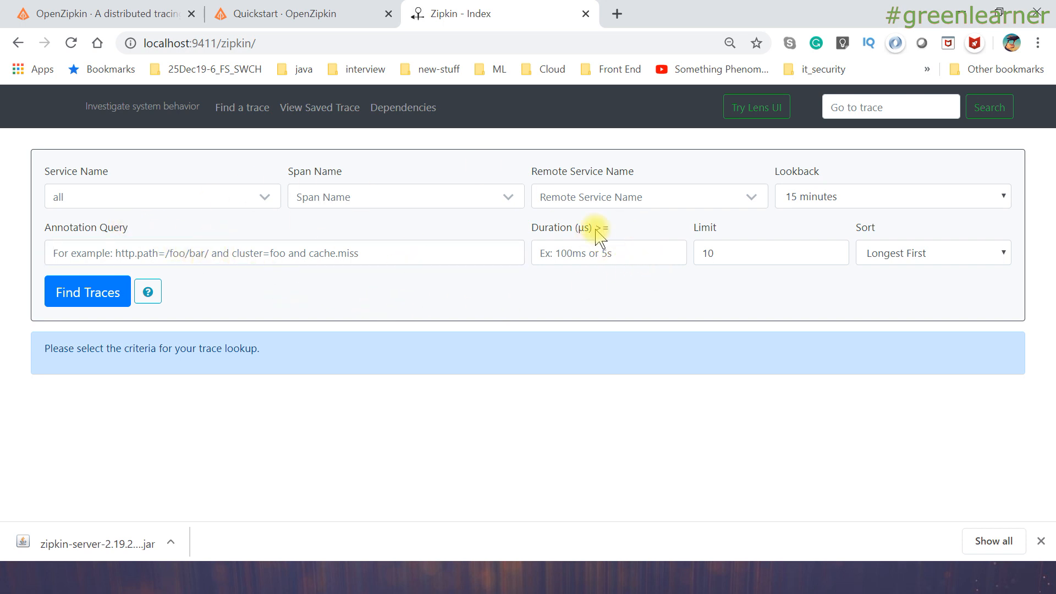
pyautogui.moveTo(764, 245)
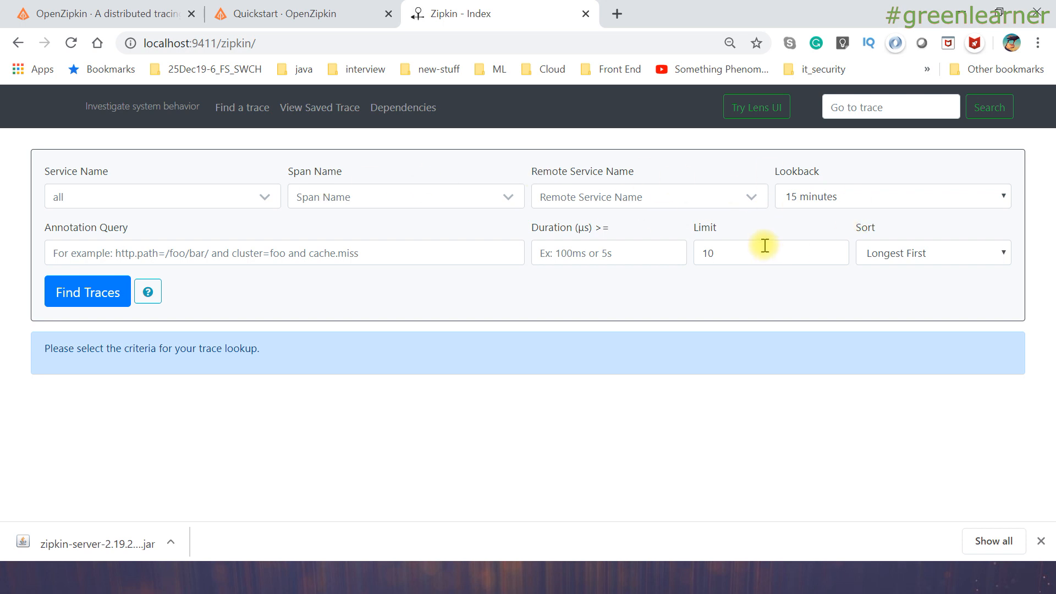
pyautogui.moveTo(761, 244)
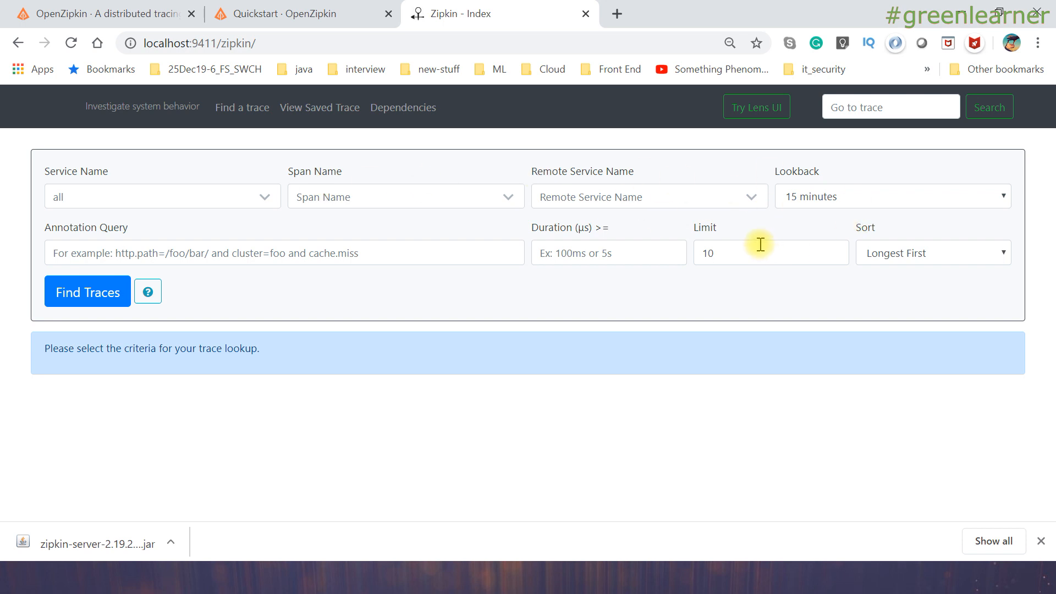
pyautogui.moveTo(465, 310)
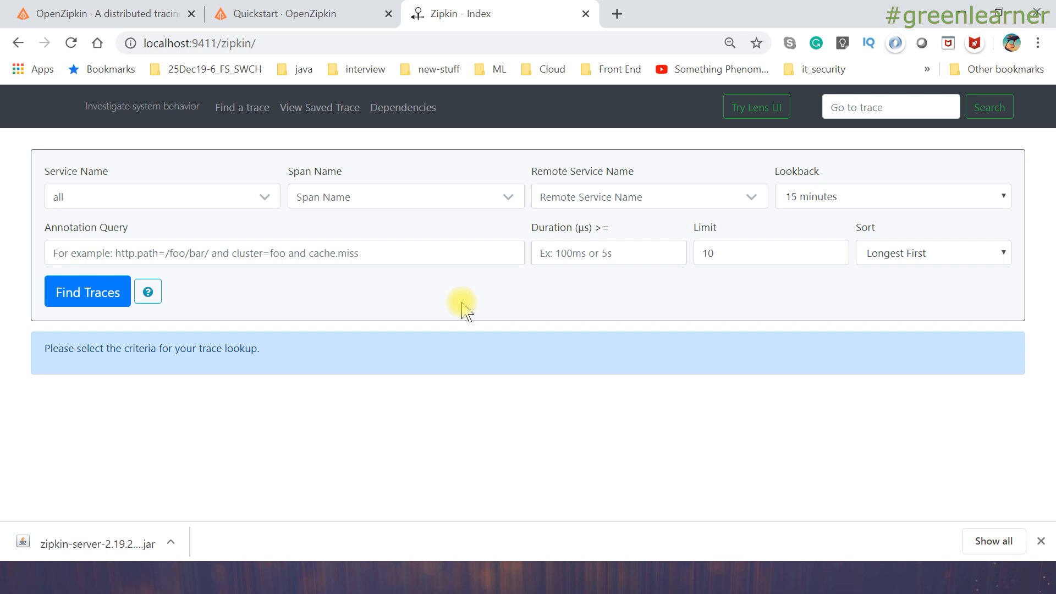
pyautogui.moveTo(308, 245)
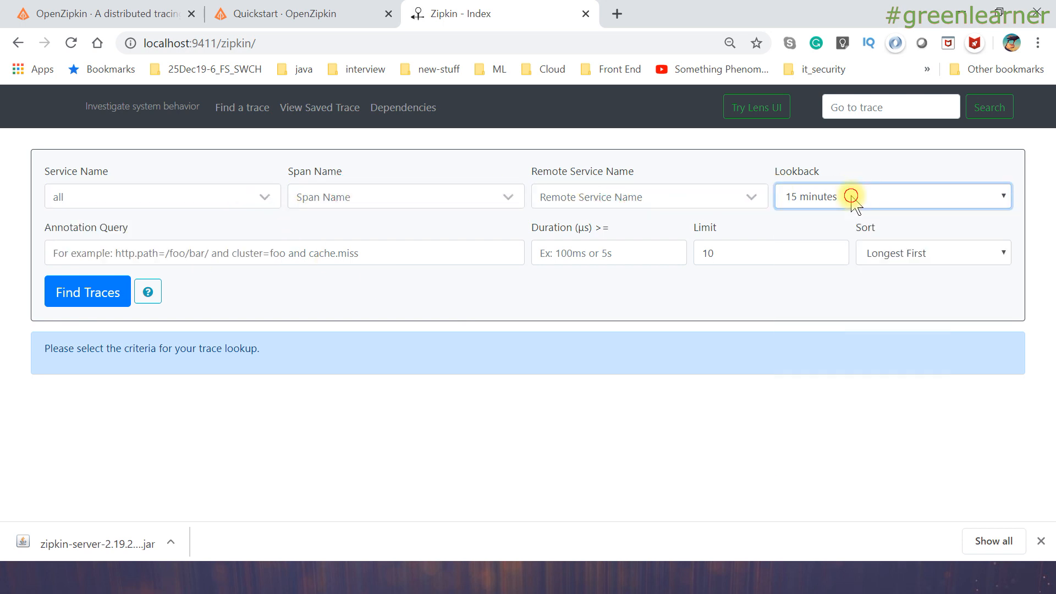
pyautogui.moveTo(250, 244)
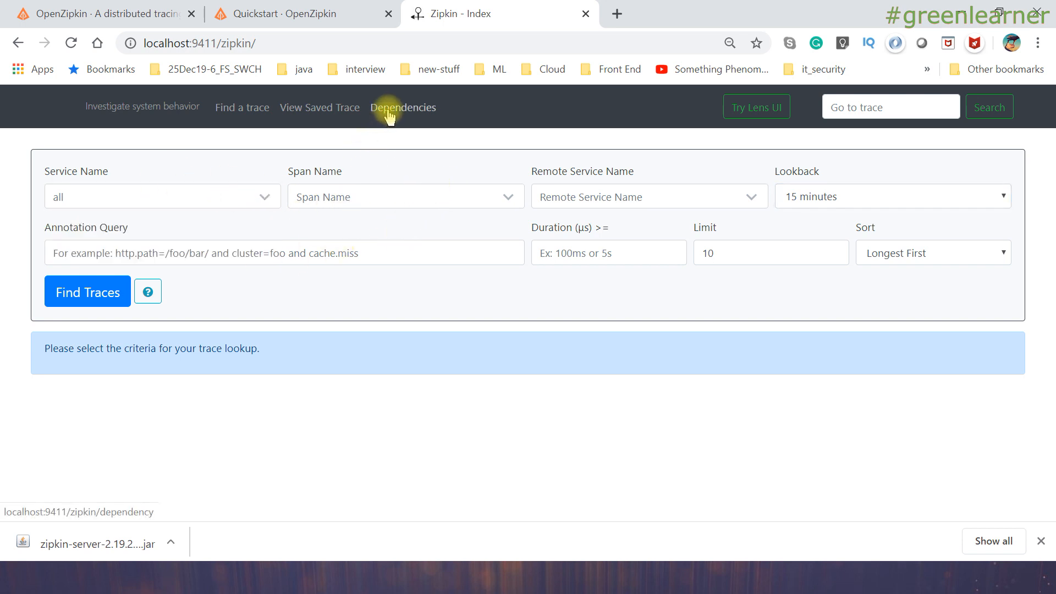
# Analyze dependencies for 2019-12-29 to 2019-12-30, which returns an empty result
pyautogui.click(403, 106)
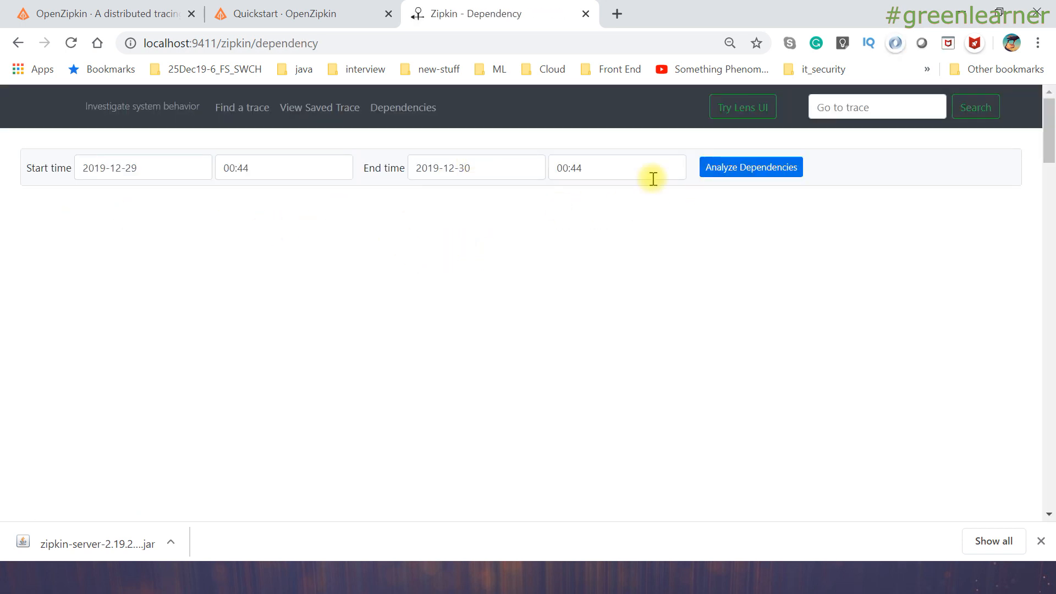
pyautogui.moveTo(506, 238)
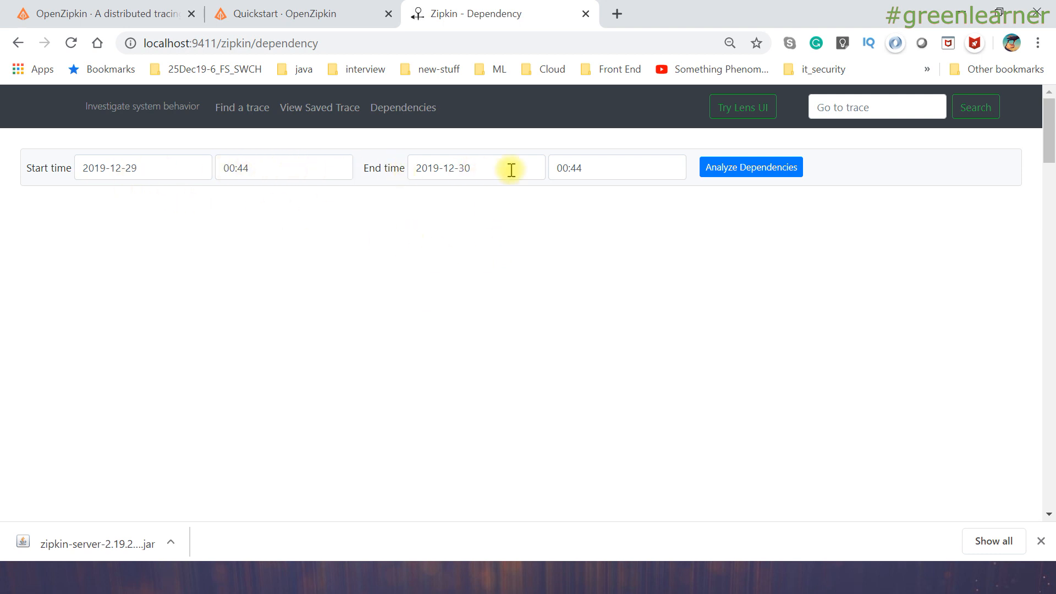
pyautogui.click(750, 167)
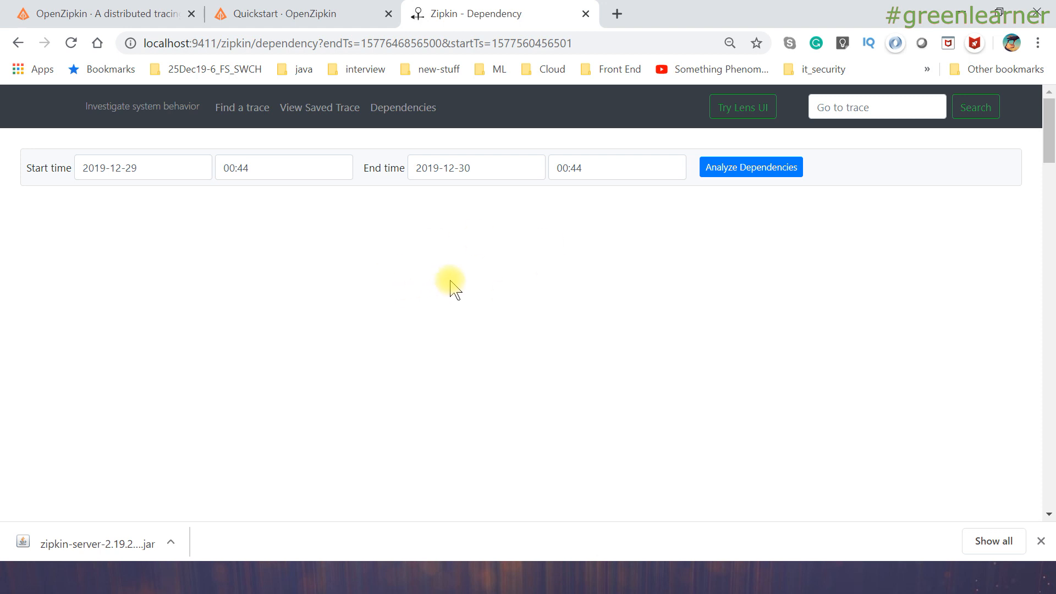
pyautogui.moveTo(759, 235)
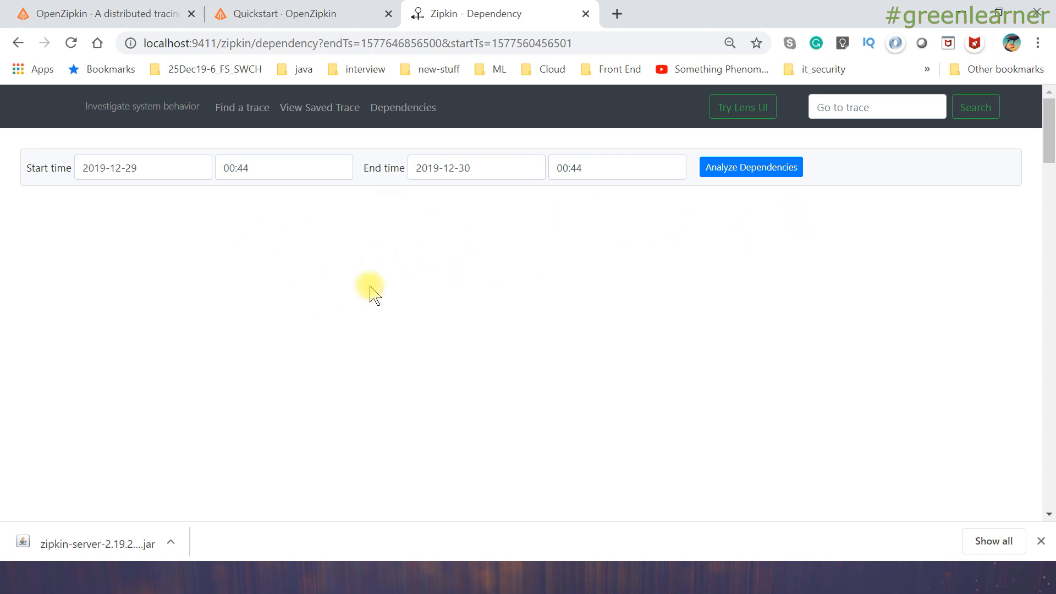
pyautogui.click(876, 106)
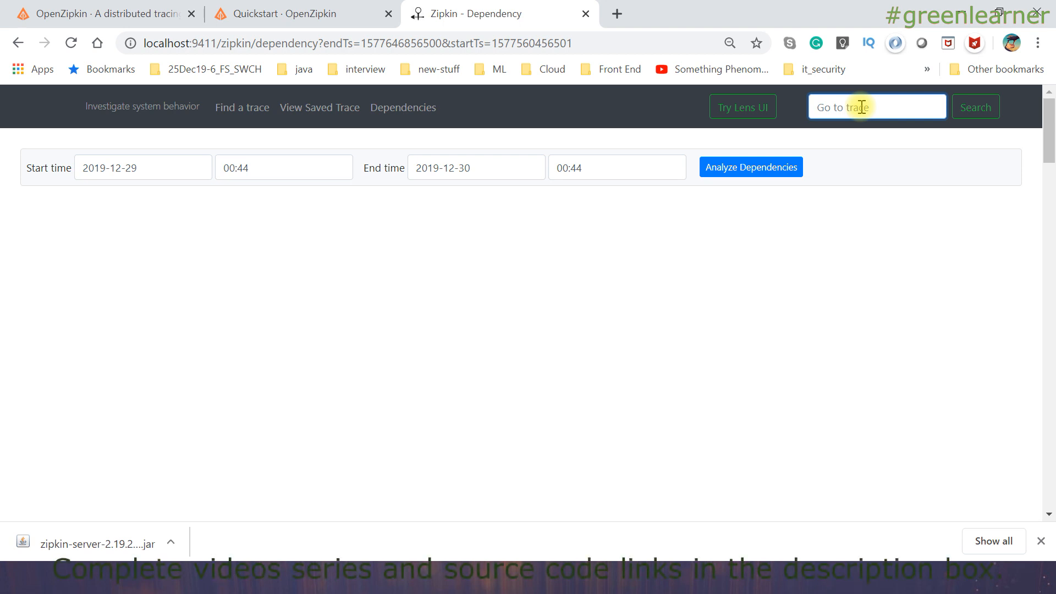
pyautogui.moveTo(17, 43)
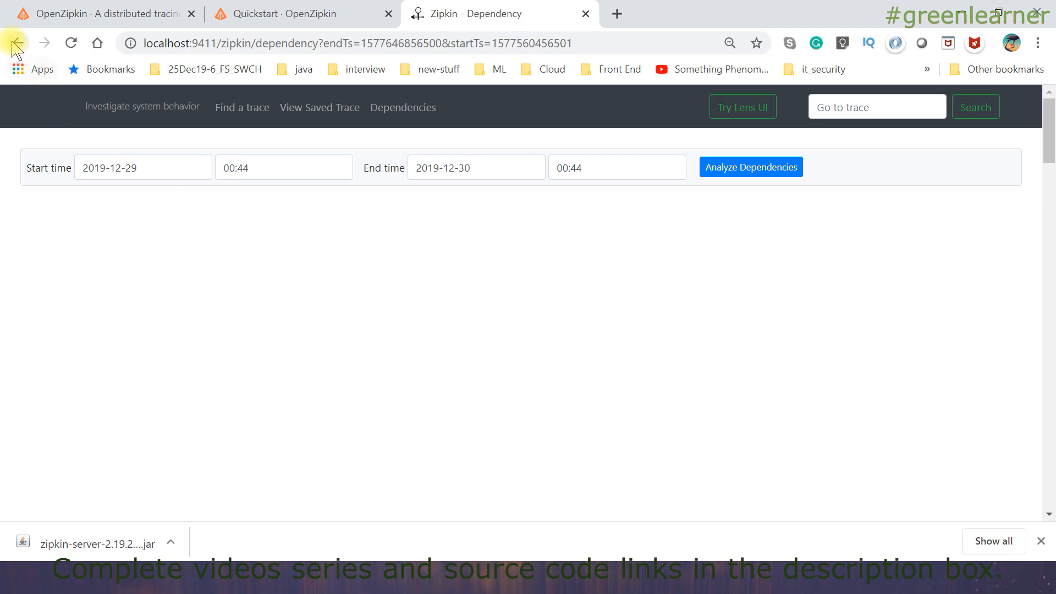